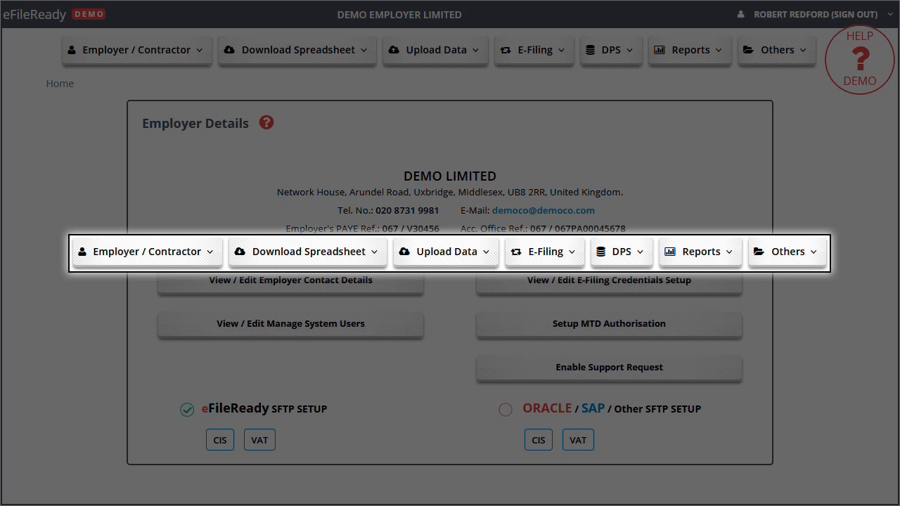
- Go to Employer / Contractor, User Accounts Manager, then Manage Additional User
{"action": "left_click", "coordinate": [136, 50]}
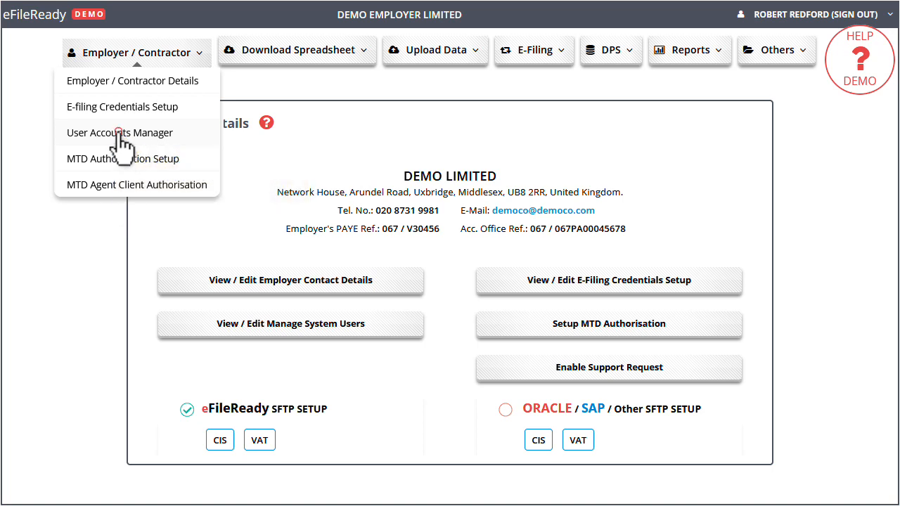
{"action": "left_click", "coordinate": [120, 132]}
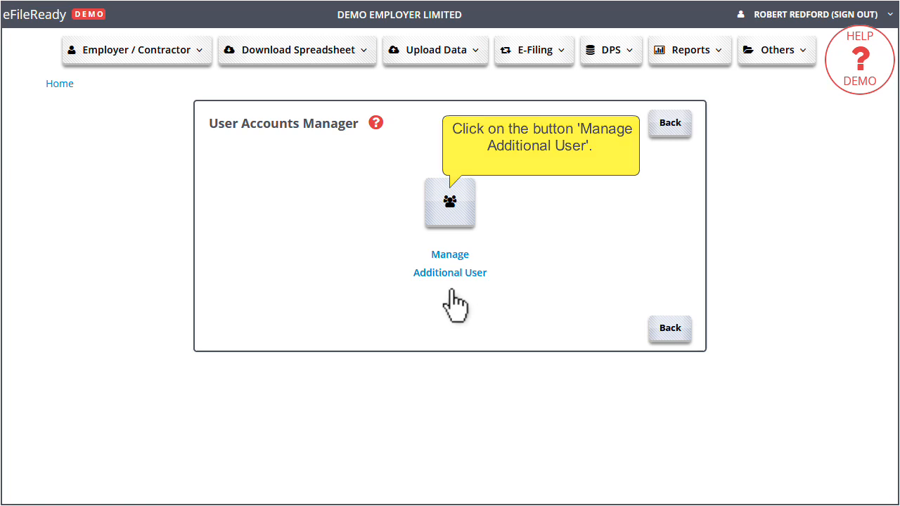
{"action": "left_click", "coordinate": [450, 203]}
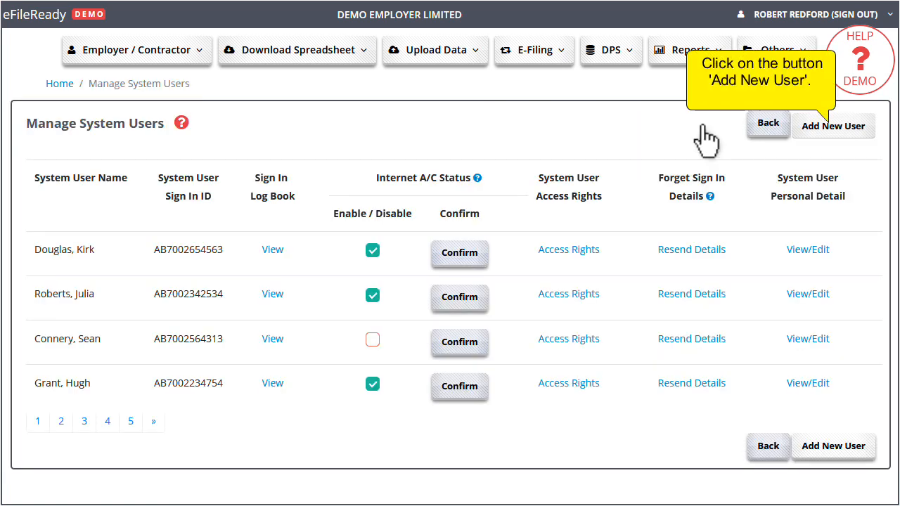
- Add a new system user with email, name, address and phone, and continue
{"action": "left_click", "coordinate": [833, 126]}
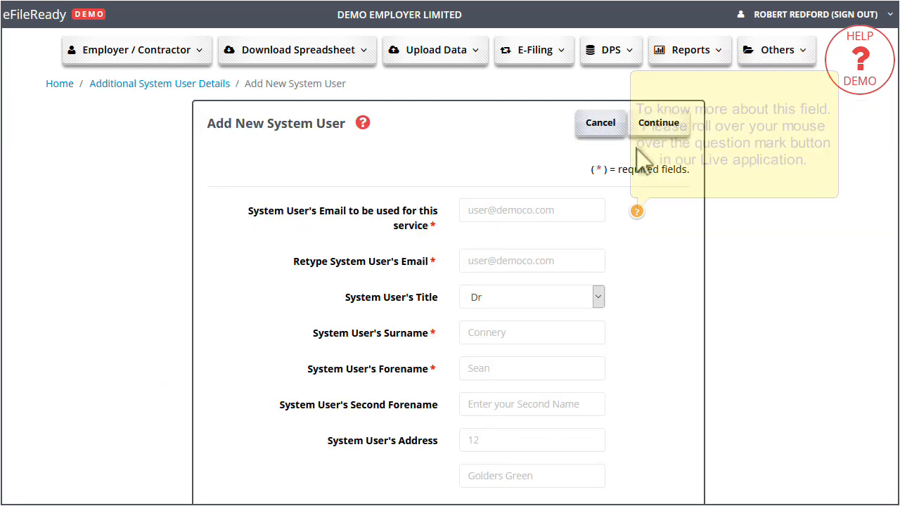
{"action": "mouse_move", "coordinate": [637, 211]}
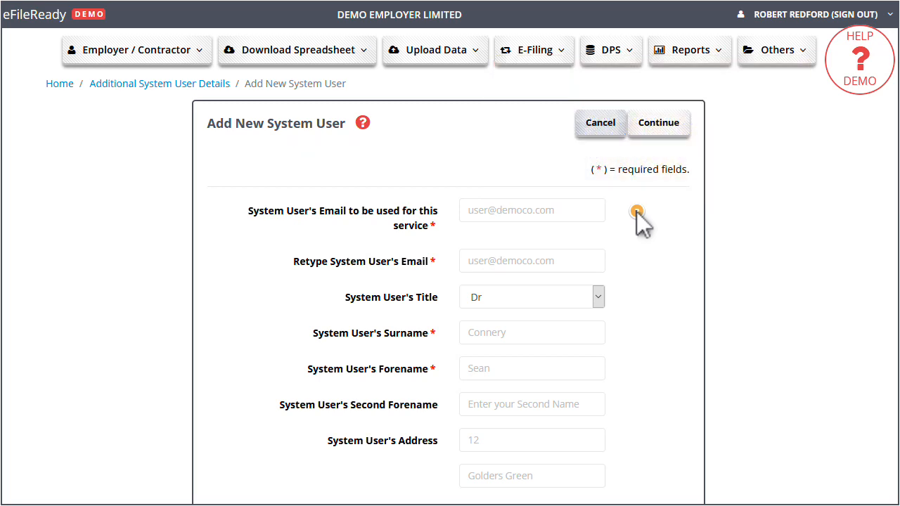
{"action": "scroll", "scroll_direction": "down", "scroll_amount": 3}
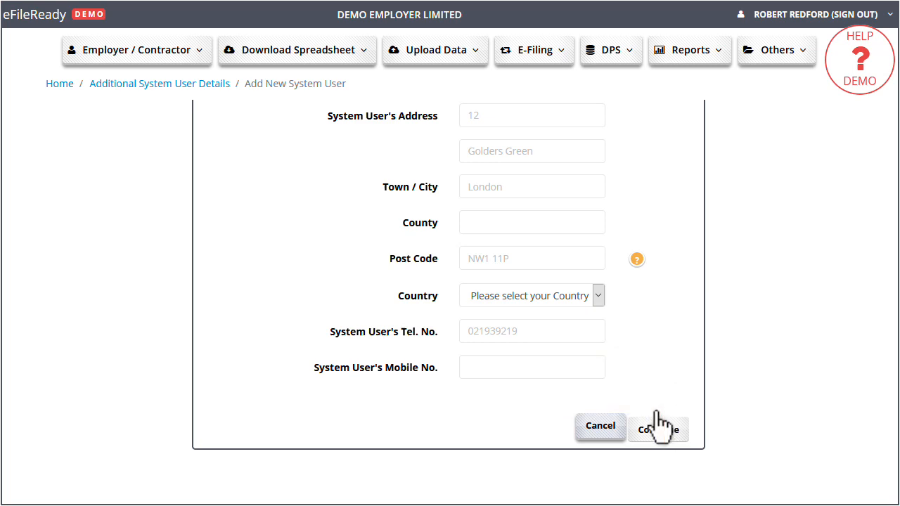
{"action": "left_click", "coordinate": [658, 429]}
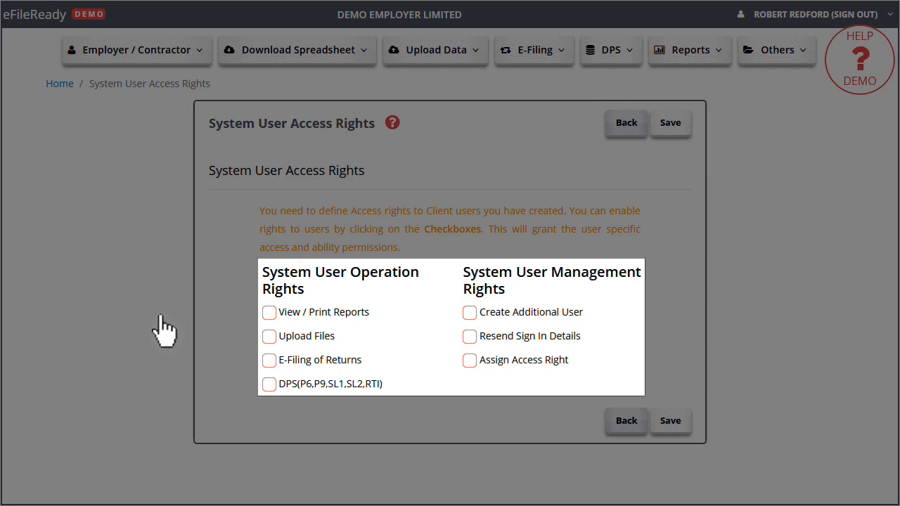
{"action": "mouse_move", "coordinate": [261, 330]}
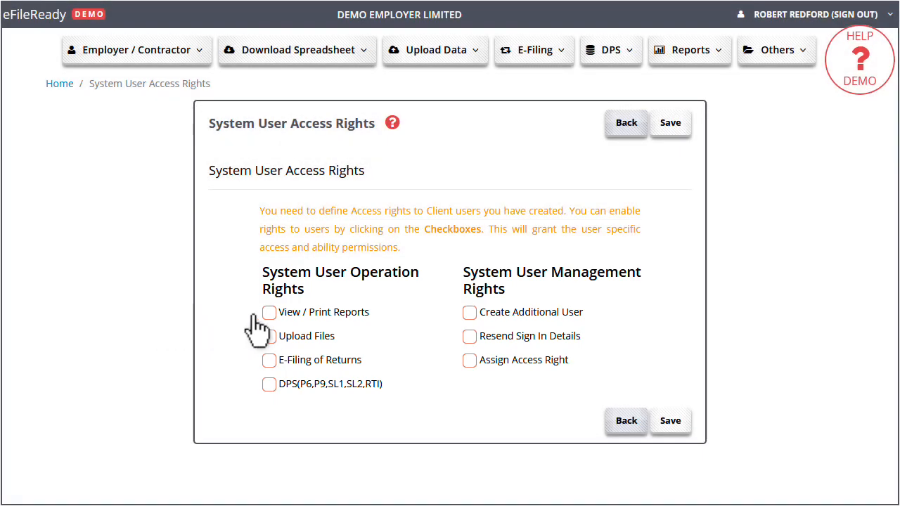
- Tick the View / Print Reports checkbox on the access rights page
{"action": "left_click", "coordinate": [269, 312]}
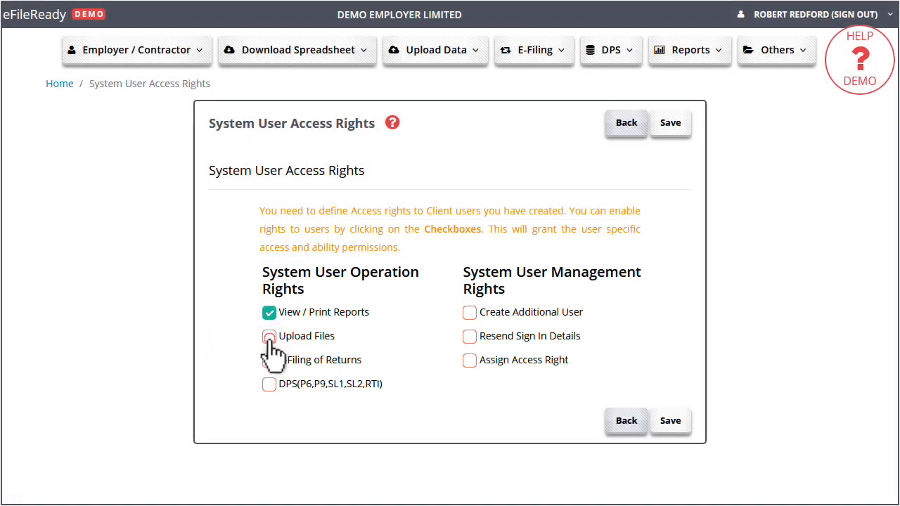